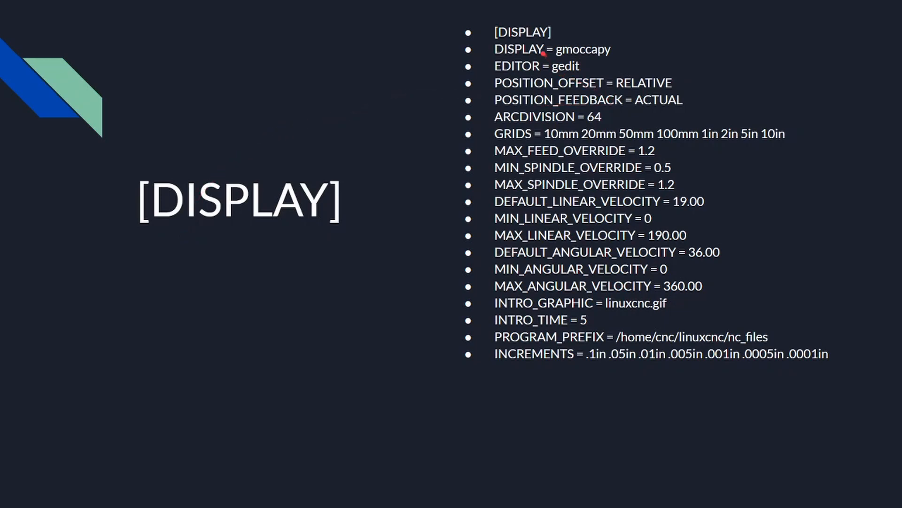
mouse_move(595, 62)
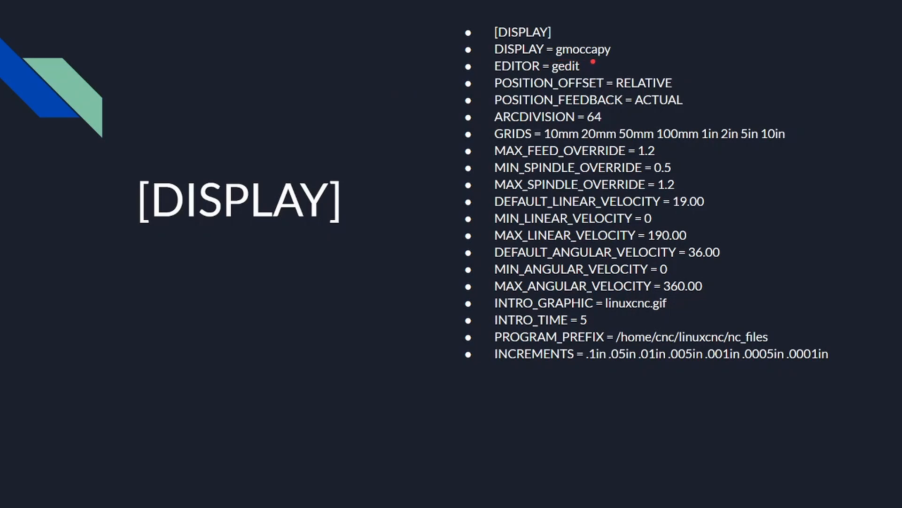
mouse_move(569, 53)
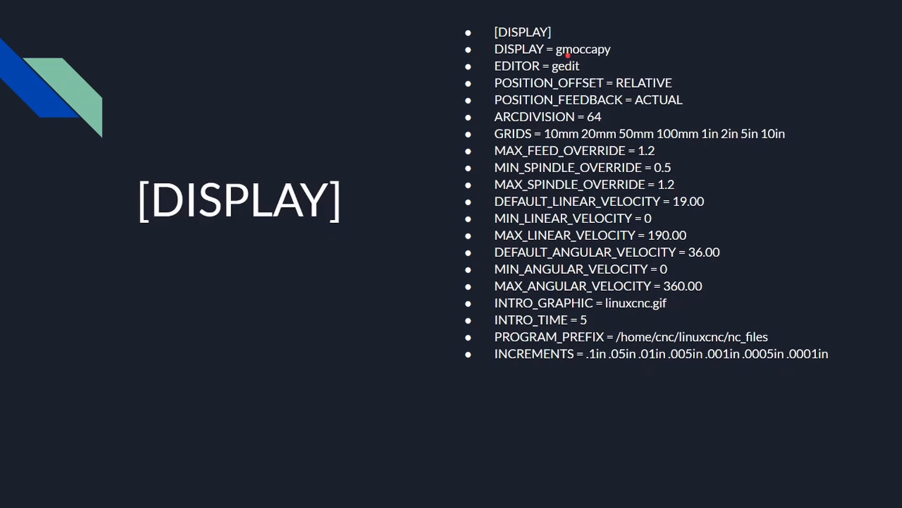
mouse_move(603, 59)
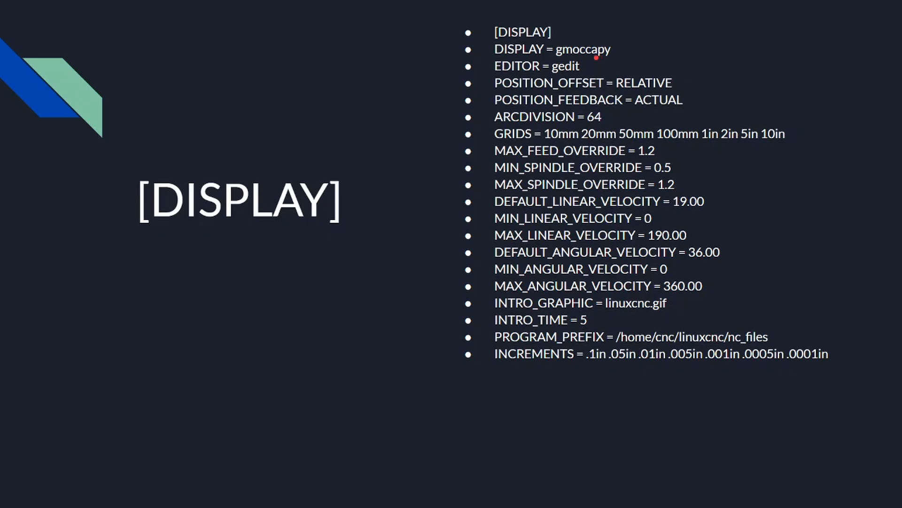
mouse_move(574, 59)
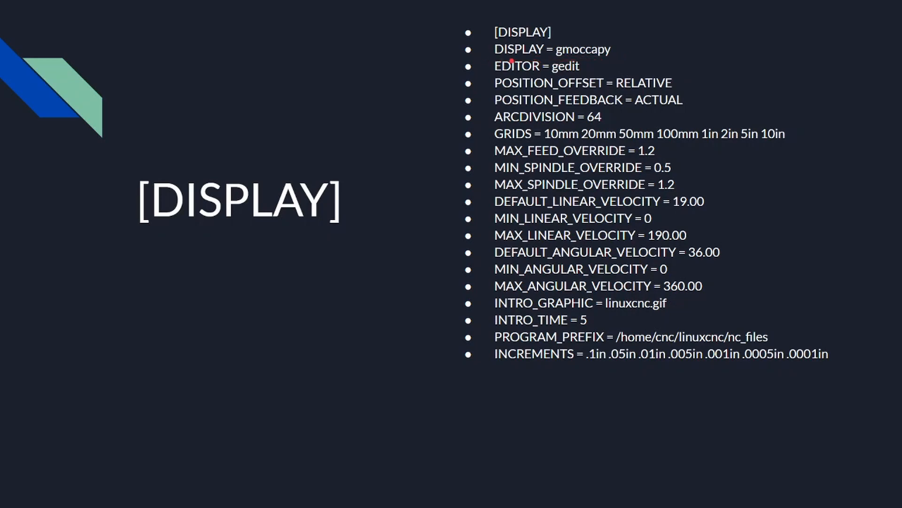
mouse_move(496, 116)
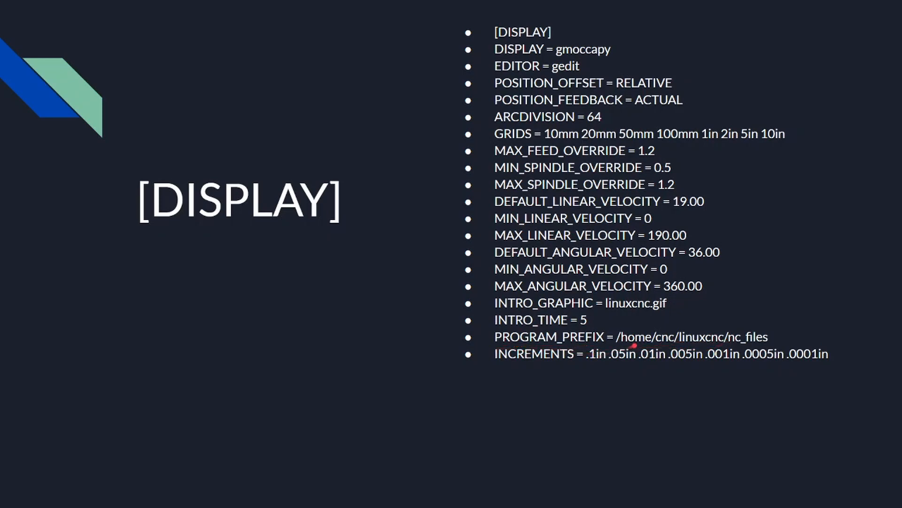
mouse_move(626, 337)
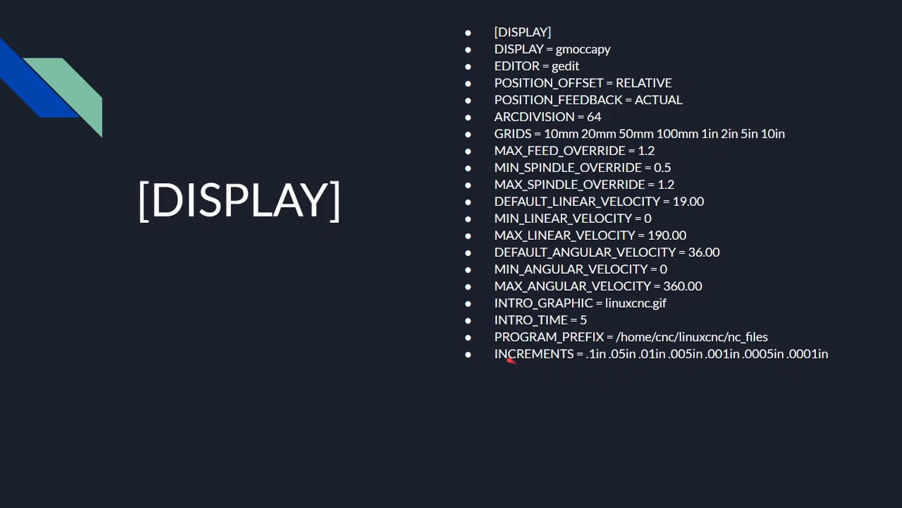
mouse_move(597, 369)
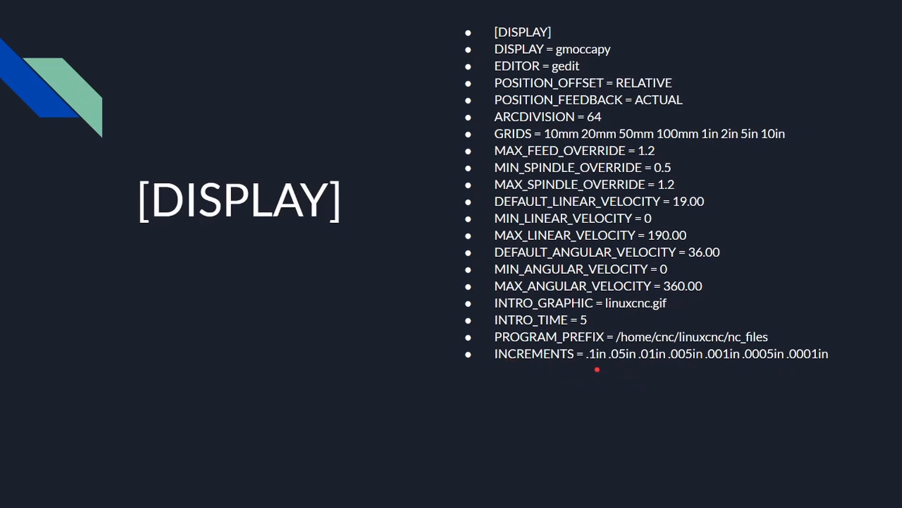
mouse_move(621, 366)
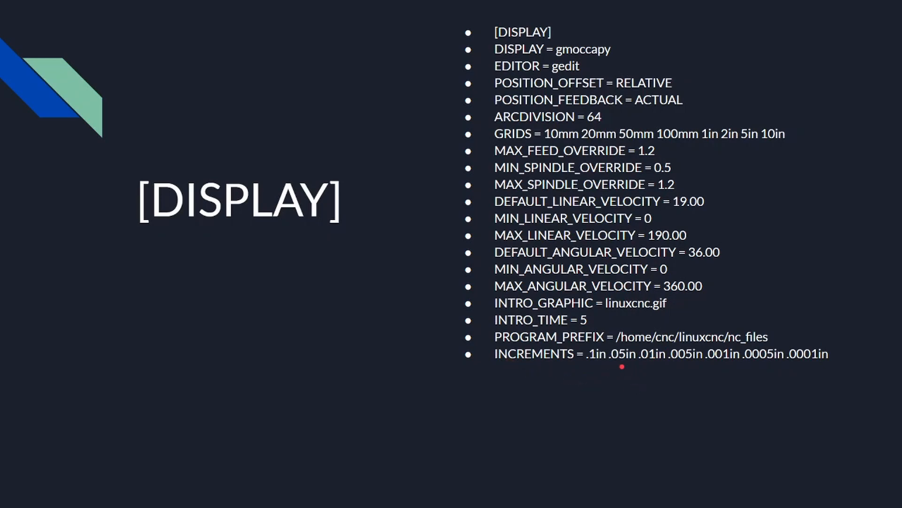
mouse_move(696, 367)
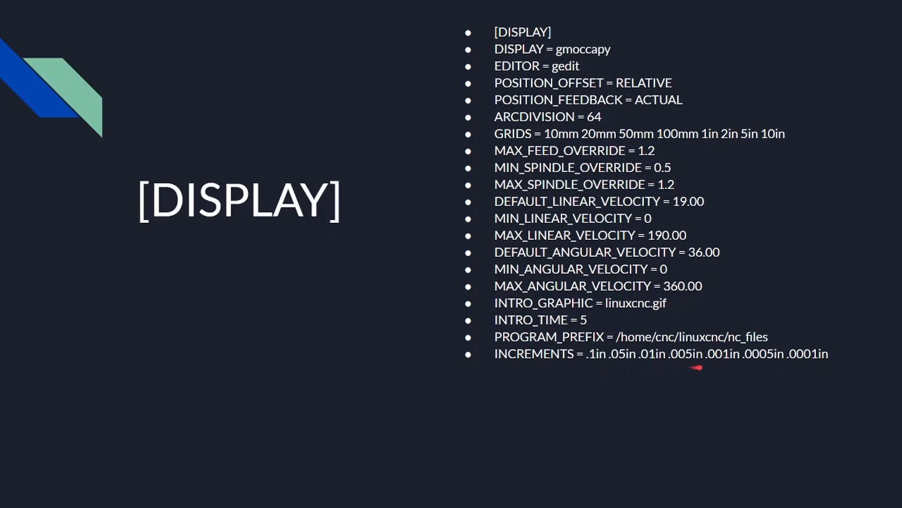
mouse_move(775, 362)
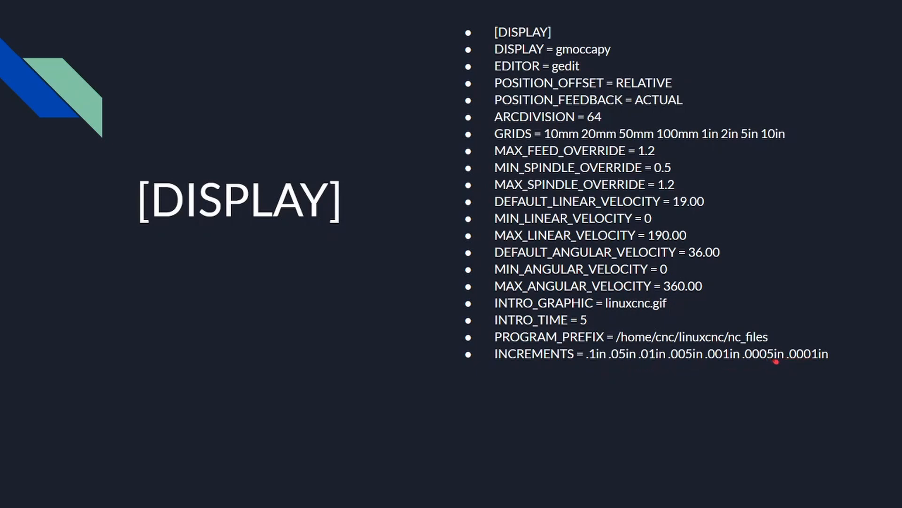
mouse_move(735, 372)
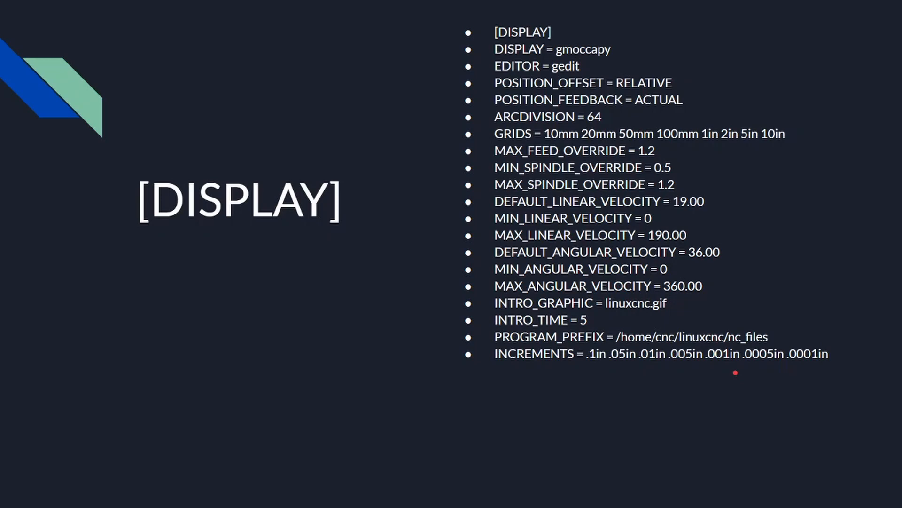
mouse_move(695, 354)
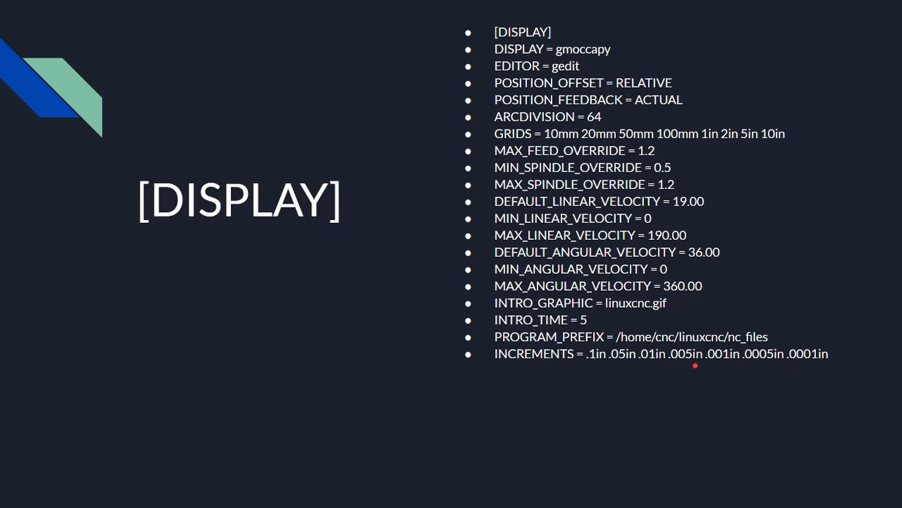
mouse_move(697, 363)
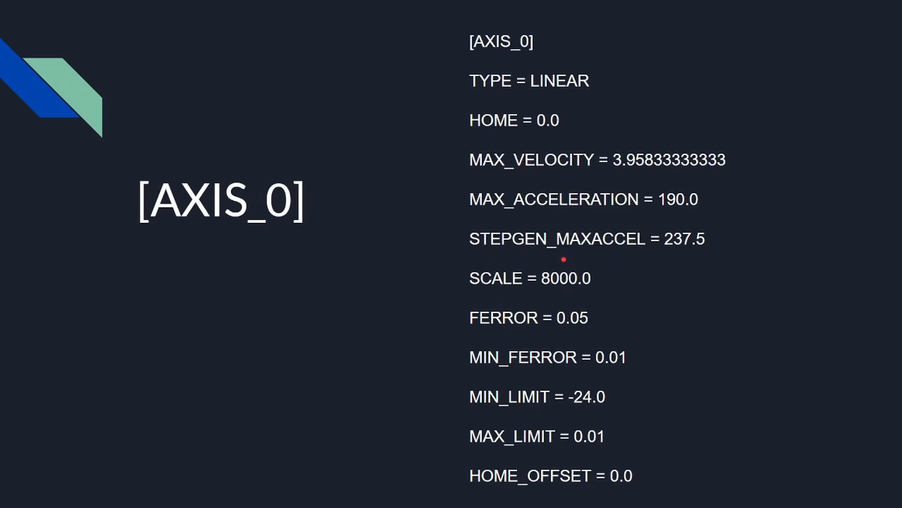
mouse_move(199, 249)
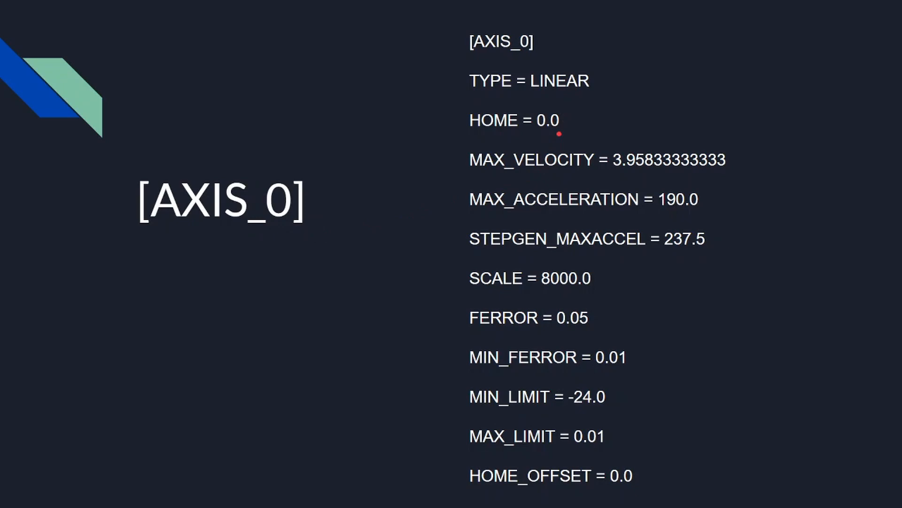
mouse_move(575, 129)
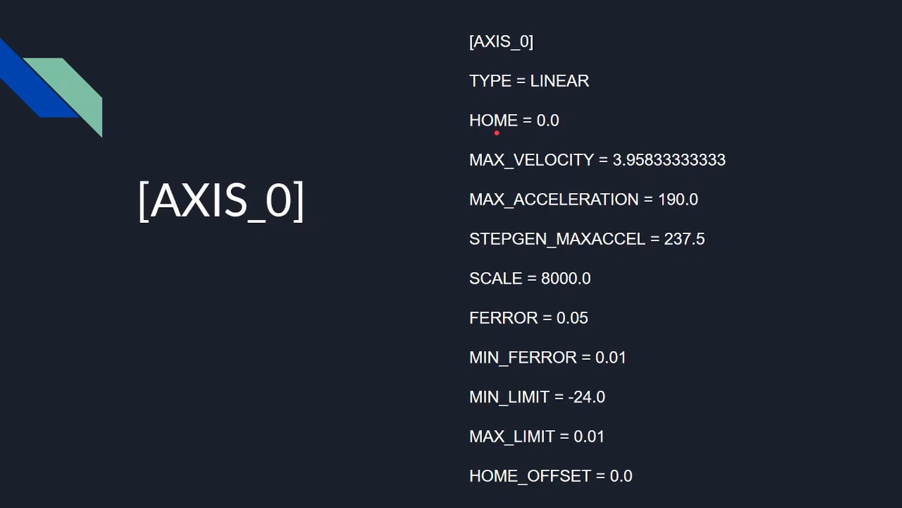
mouse_move(524, 248)
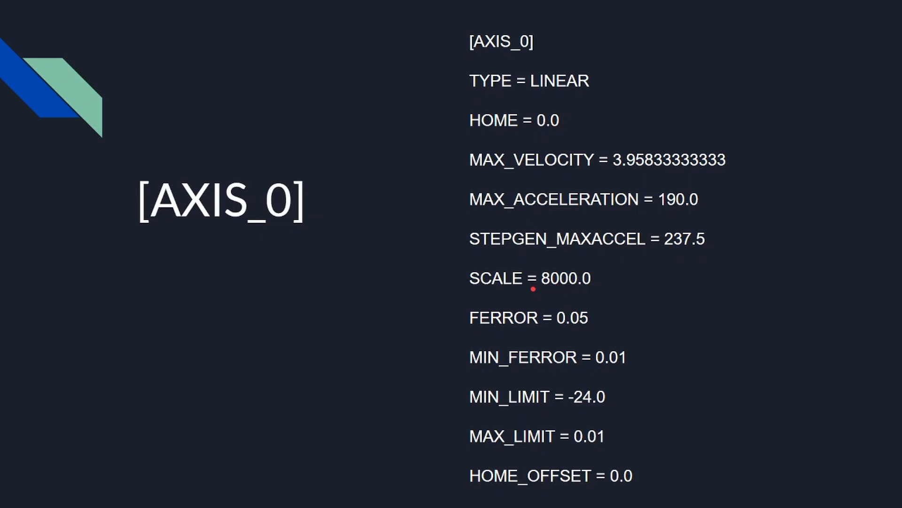
mouse_move(507, 371)
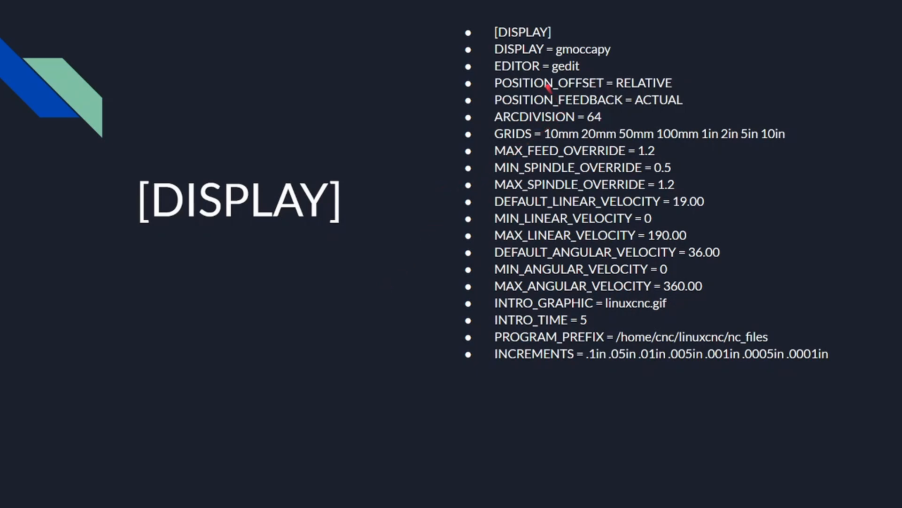
mouse_move(559, 116)
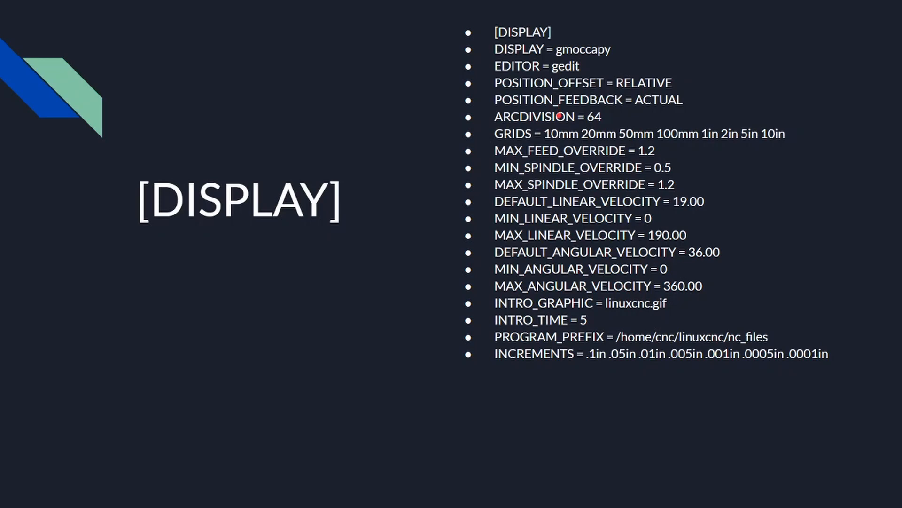
mouse_move(518, 167)
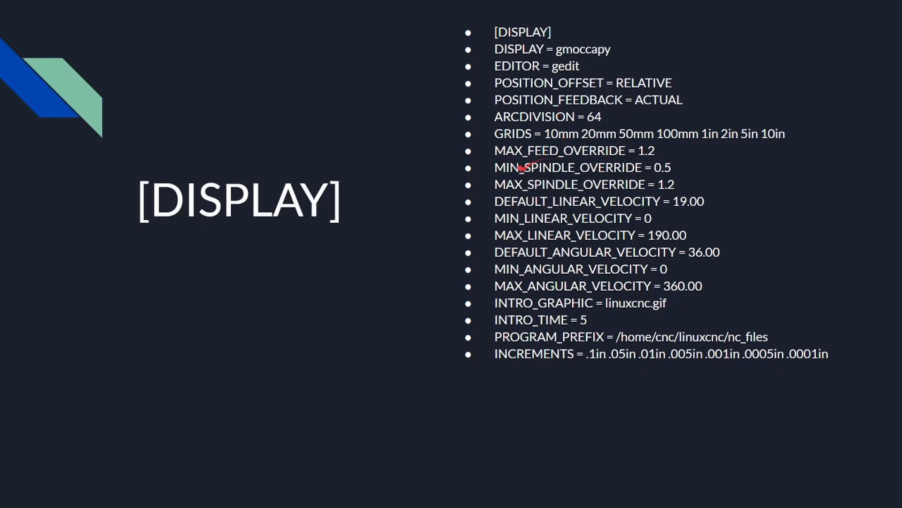
- Sweep the laser pointer across the [DISPLAY] slide's list of display and velocity settings
left_click_drag(529, 162, 454, 228)
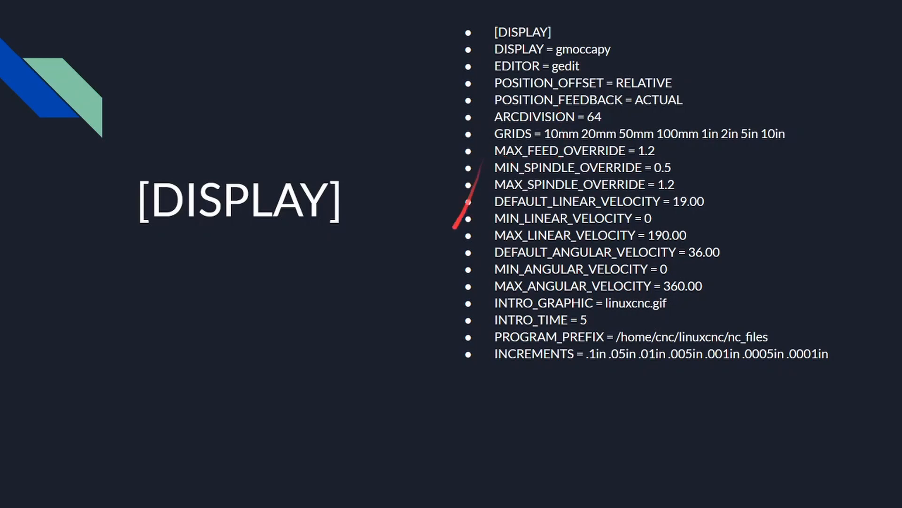